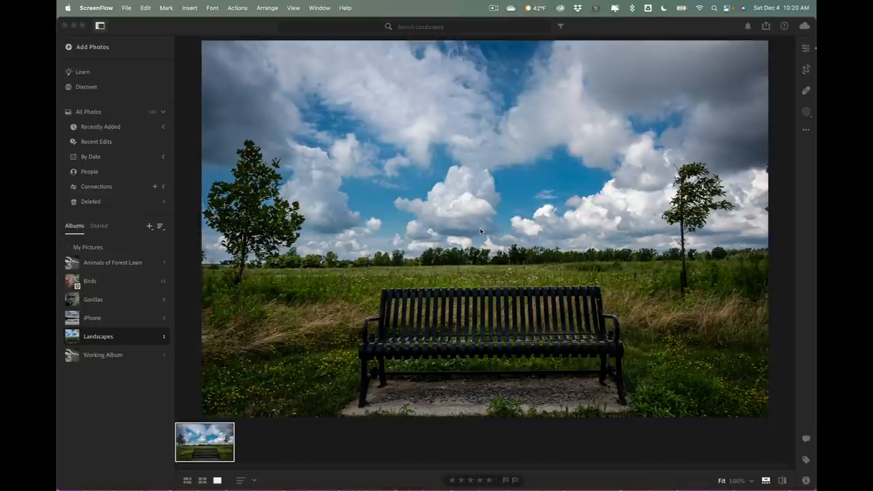
{"action": "mouse_move", "coordinate": [505, 205]}
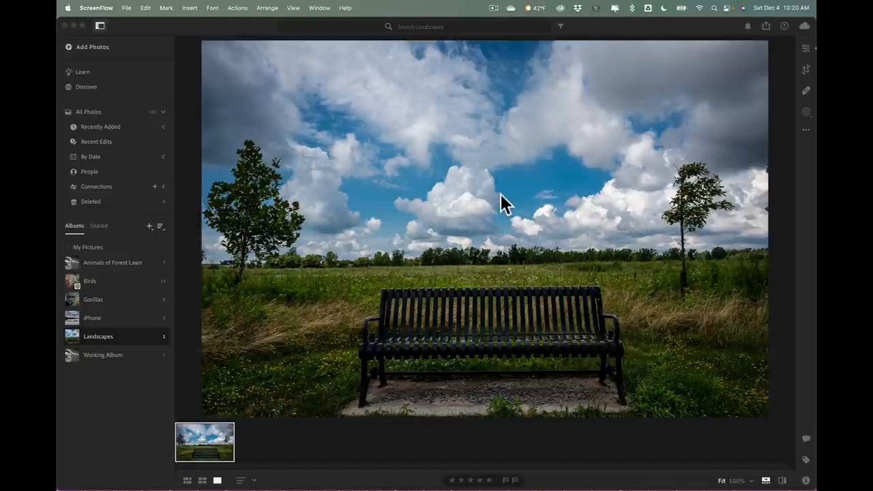
{"action": "mouse_move", "coordinate": [501, 198]}
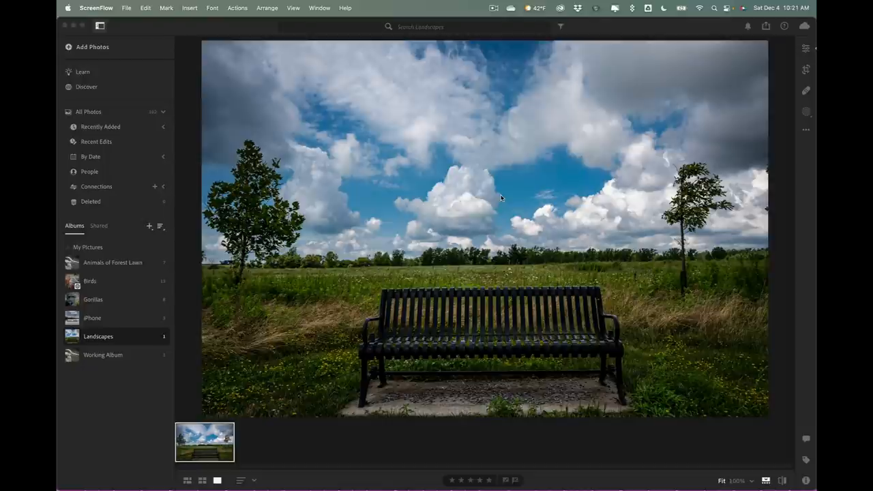
{"action": "mouse_move", "coordinate": [355, 184]}
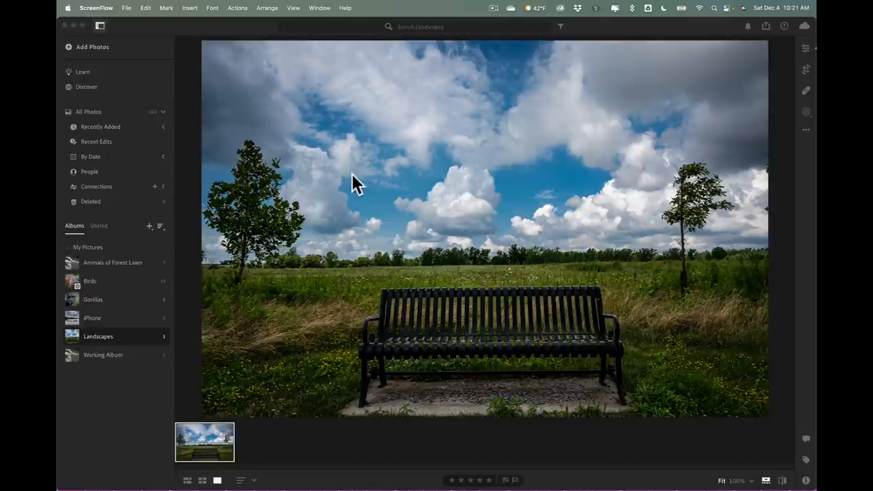
{"action": "mouse_move", "coordinate": [353, 178]}
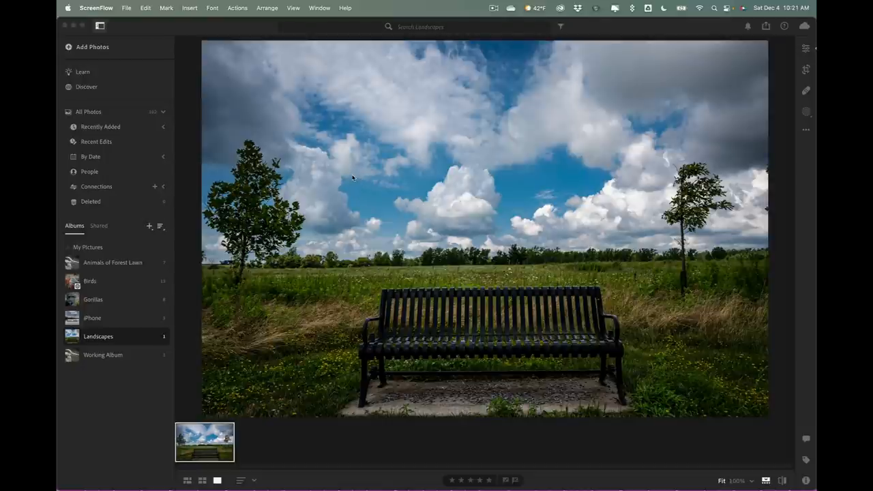
{"action": "mouse_move", "coordinate": [355, 150]}
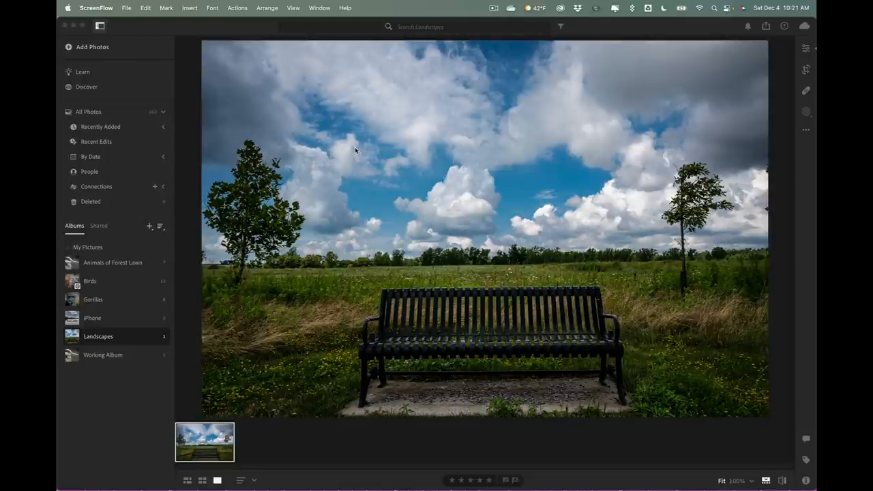
{"action": "mouse_move", "coordinate": [590, 157]}
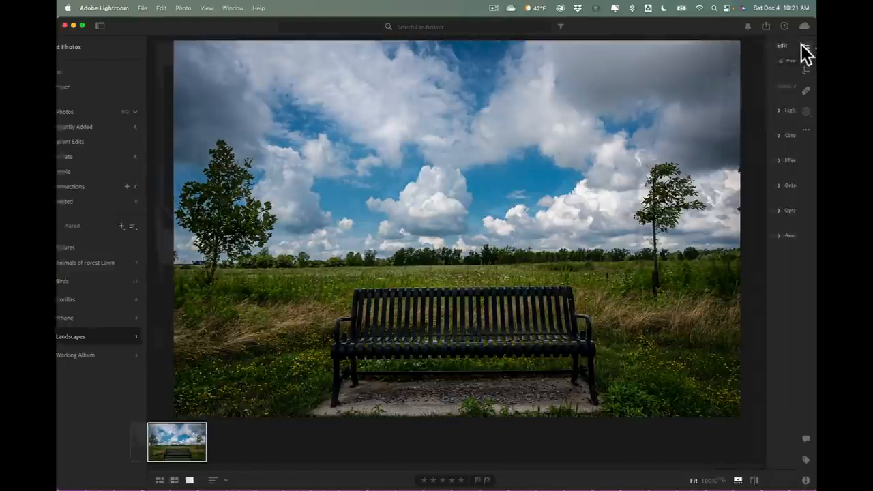
Show the park bench photo's editing adjustments, then close them again.
{"action": "left_click", "coordinate": [779, 109]}
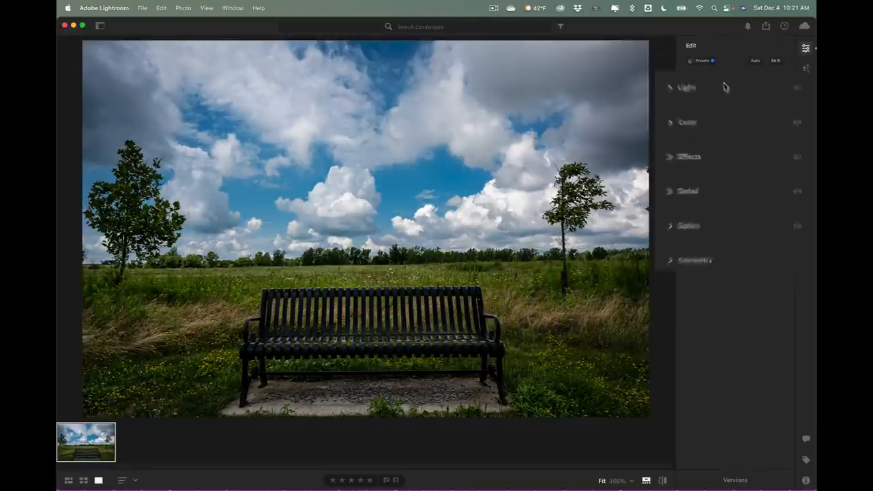
{"action": "left_click", "coordinate": [806, 48]}
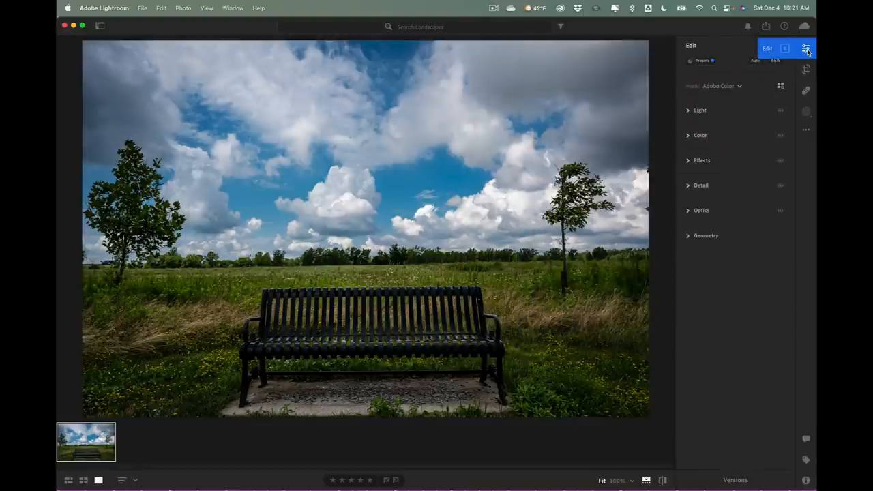
{"action": "left_click", "coordinate": [99, 26]}
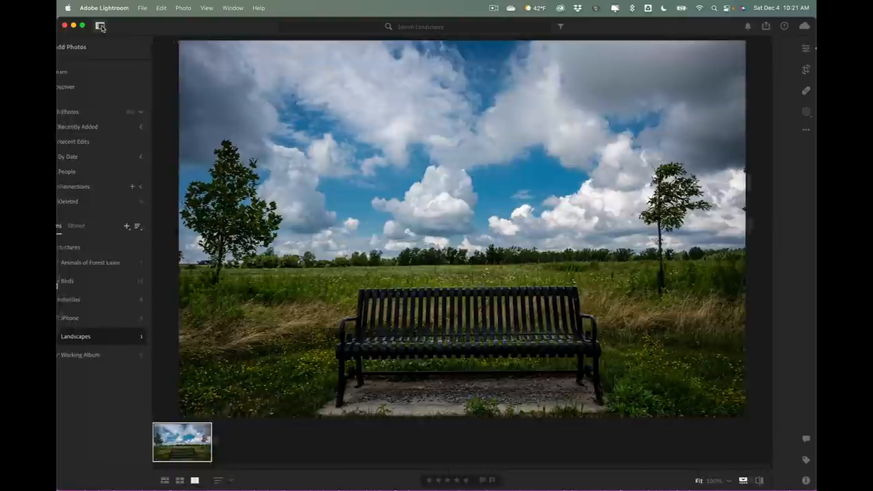
Bring back the library sidebar and go to the Discover community feed.
{"action": "left_click", "coordinate": [100, 26]}
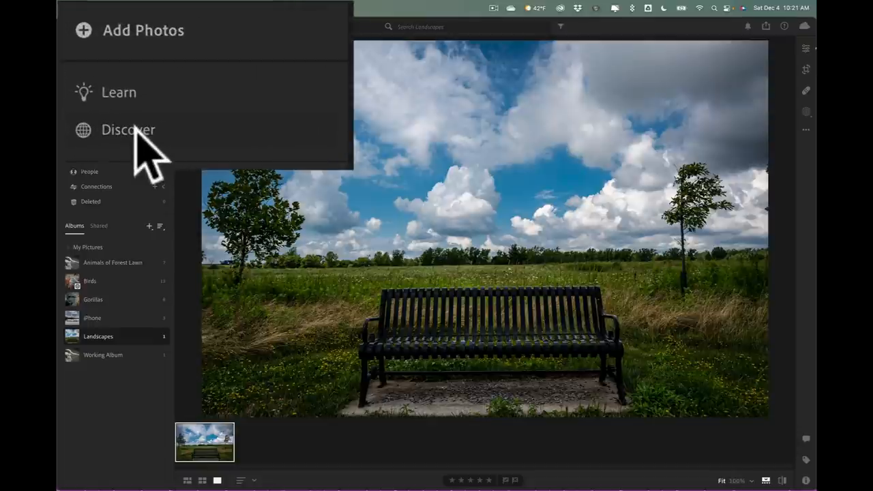
{"action": "left_click", "coordinate": [128, 129]}
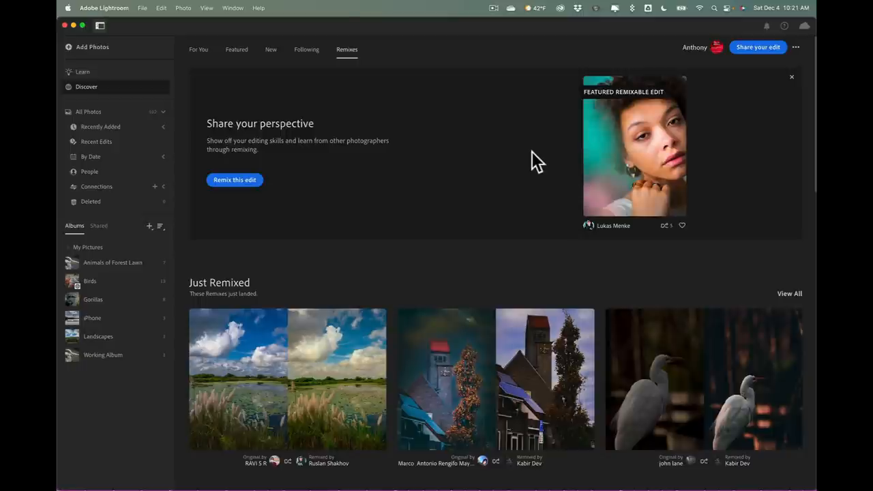
{"action": "mouse_move", "coordinate": [635, 157]}
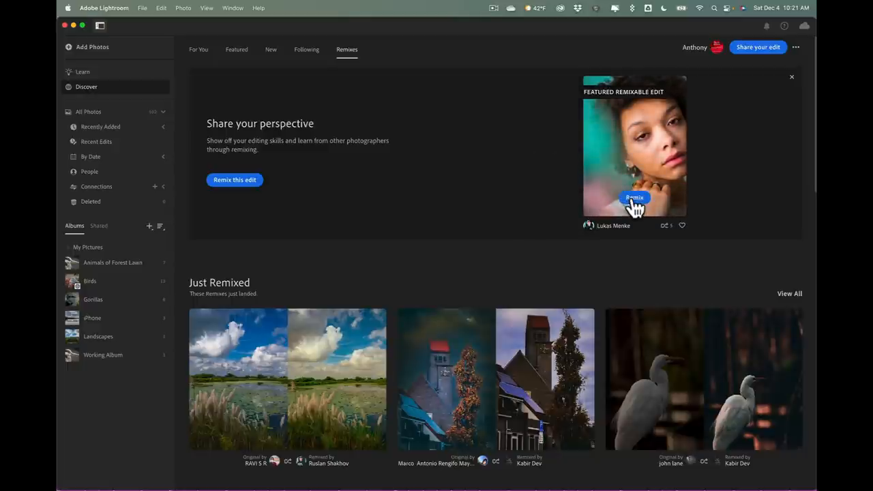
{"action": "mouse_move", "coordinate": [444, 204]}
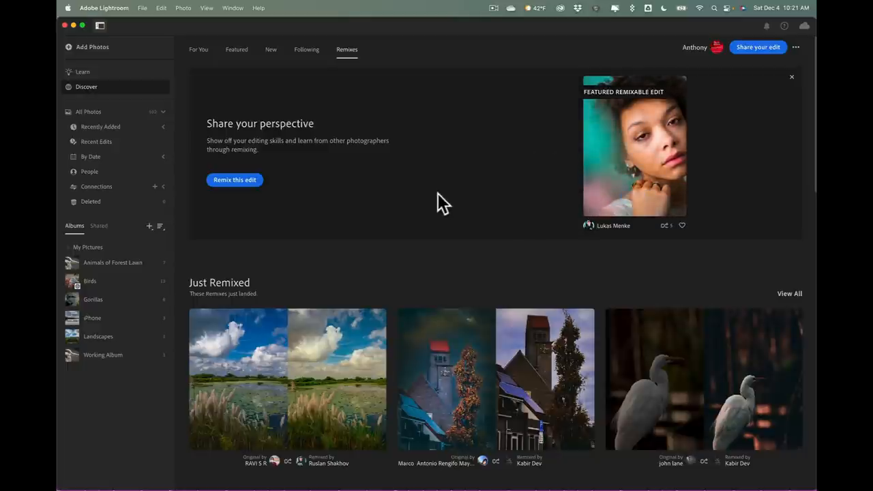
{"action": "scroll", "scroll_direction": "down", "scroll_amount": 3}
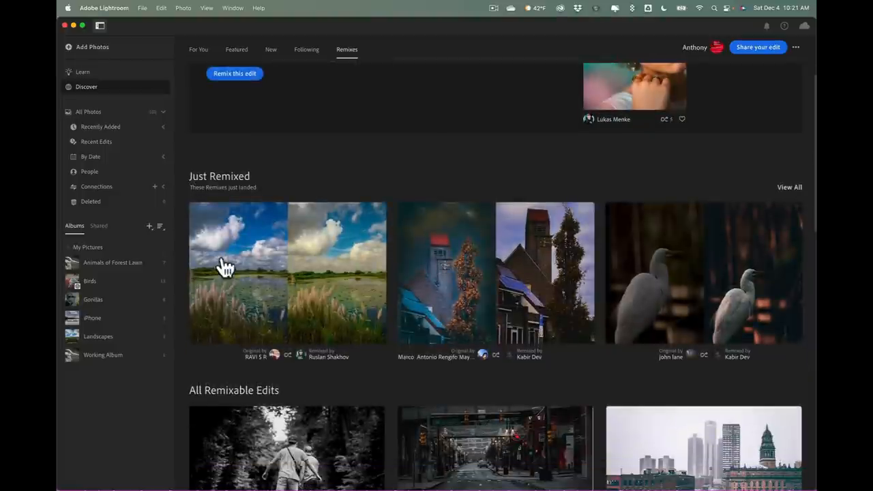
{"action": "mouse_move", "coordinate": [462, 219]}
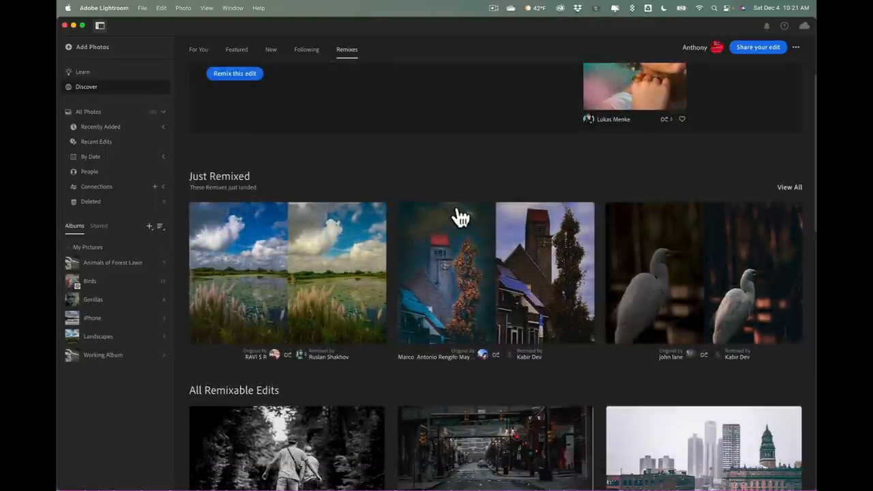
{"action": "scroll", "scroll_direction": "down", "scroll_amount": 3}
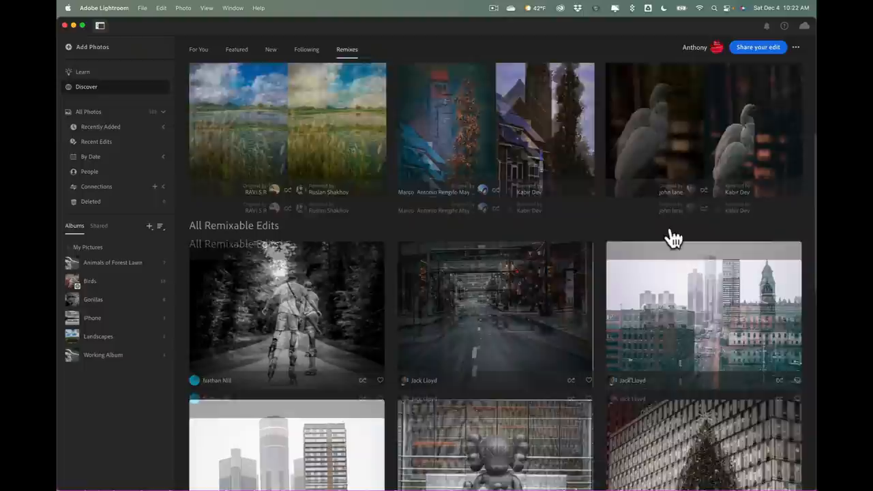
{"action": "scroll", "scroll_direction": "down", "scroll_amount": 3}
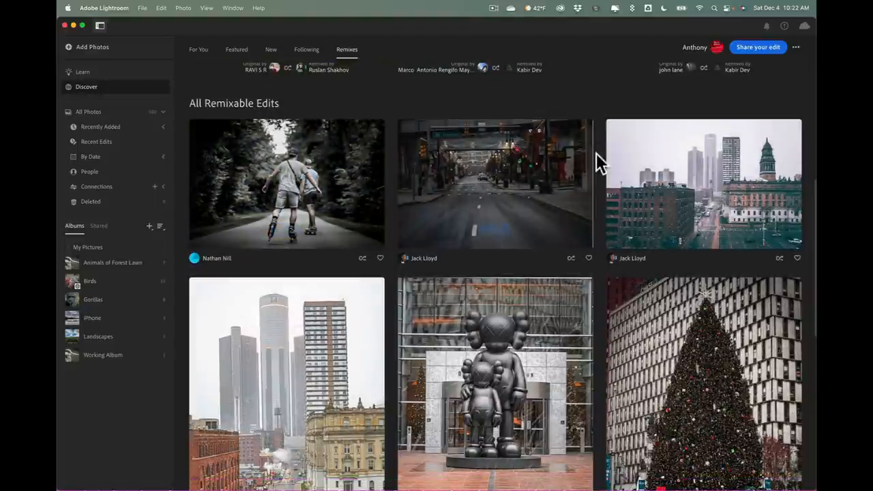
{"action": "mouse_move", "coordinate": [730, 338]}
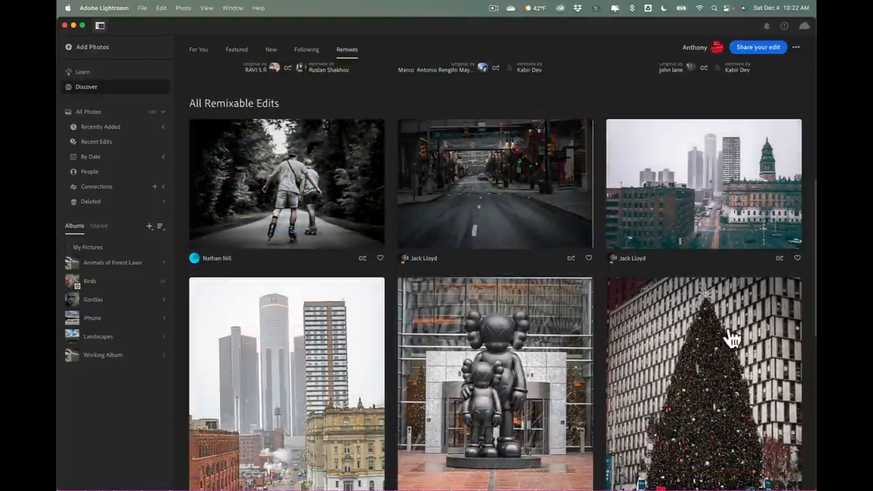
{"action": "scroll", "scroll_direction": "down", "scroll_amount": 3}
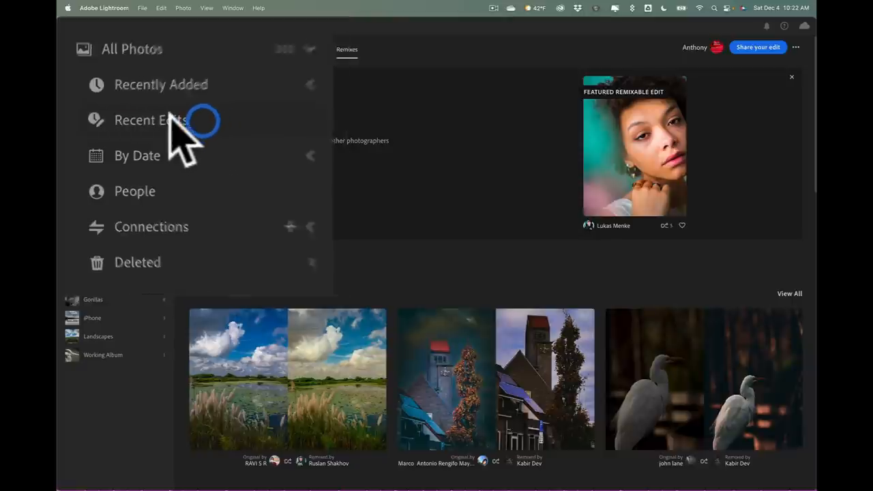
Switch to Recent Edits to pick the park bench photo for sharing.
{"action": "left_click", "coordinate": [151, 120]}
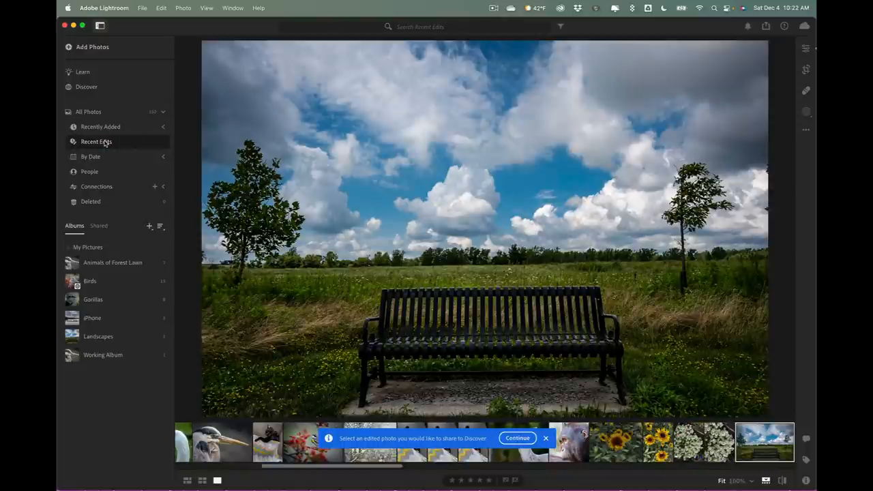
{"action": "mouse_move", "coordinate": [481, 148]}
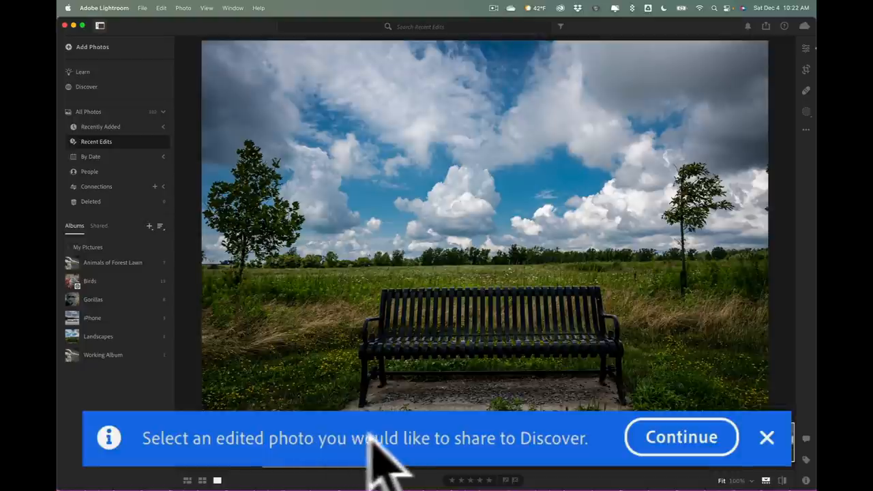
{"action": "mouse_move", "coordinate": [681, 436]}
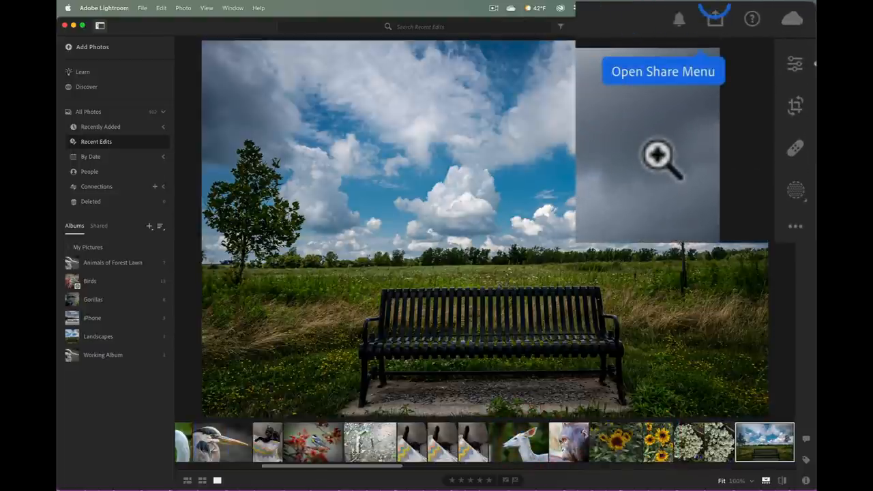
Choose Share to Discover from the Share menu for the park bench photo.
{"action": "left_click", "coordinate": [726, 17]}
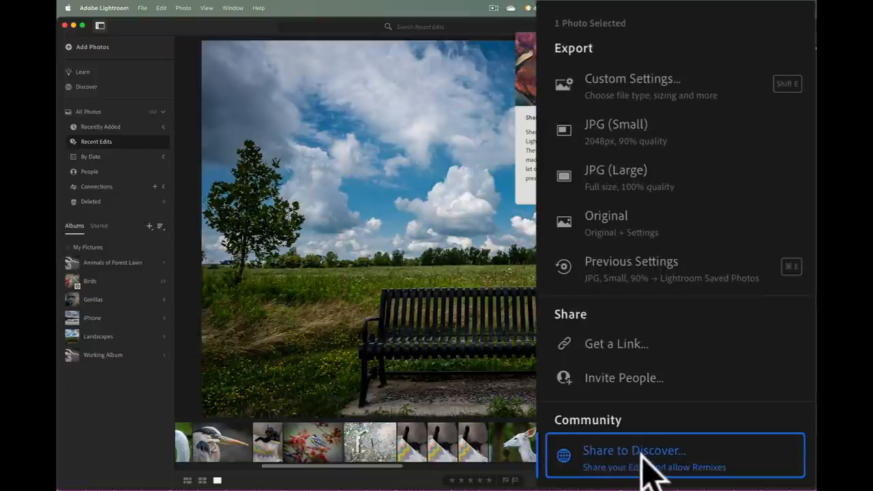
{"action": "left_click", "coordinate": [633, 454]}
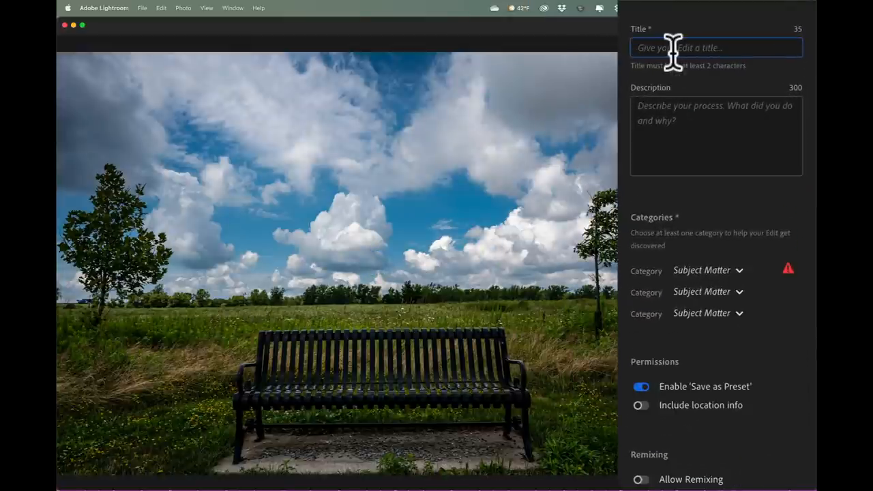
Title the edit 'Lonely Park Bench' and describe it as a straightforward edit, nothing fancy.
{"action": "type", "text": "Lon"}
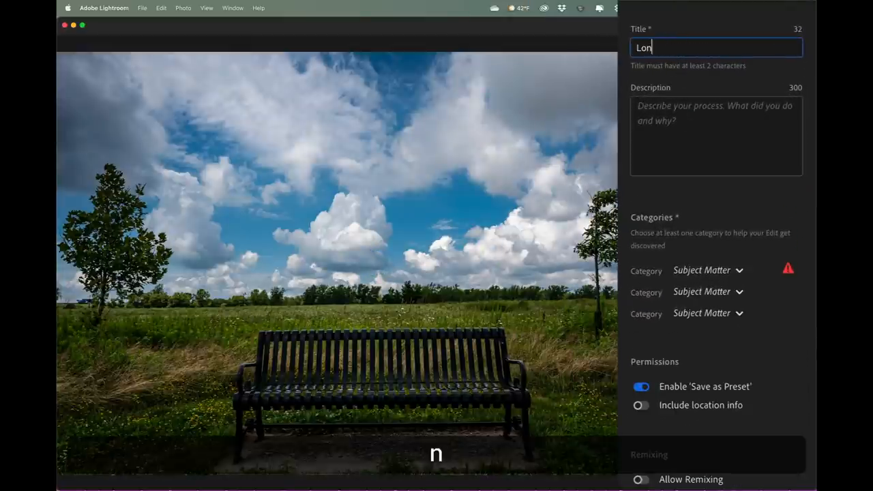
{"action": "type", "text": "ely Park Bench"}
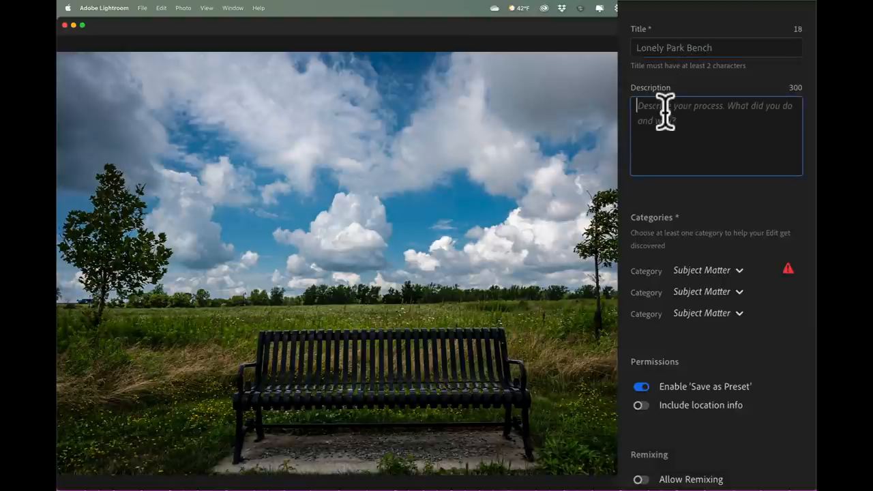
{"action": "type", "text": "Pretty much"}
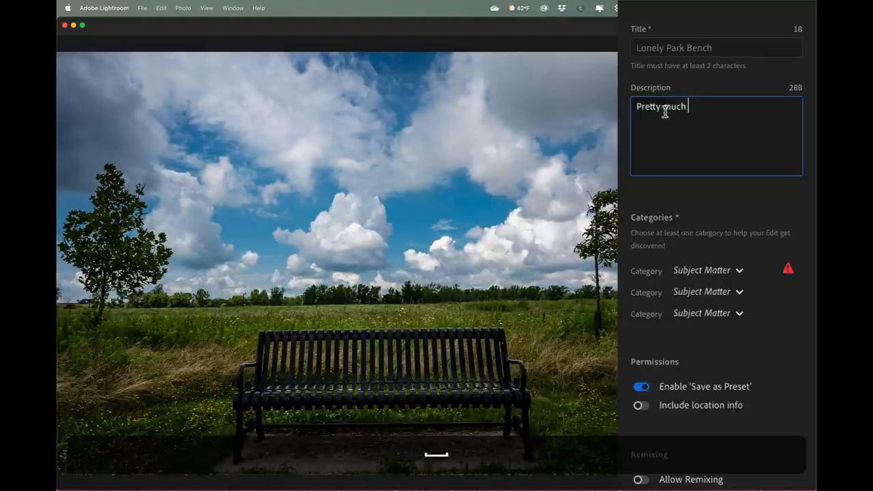
{"action": "type", "text": "a straight forward Lightroom"}
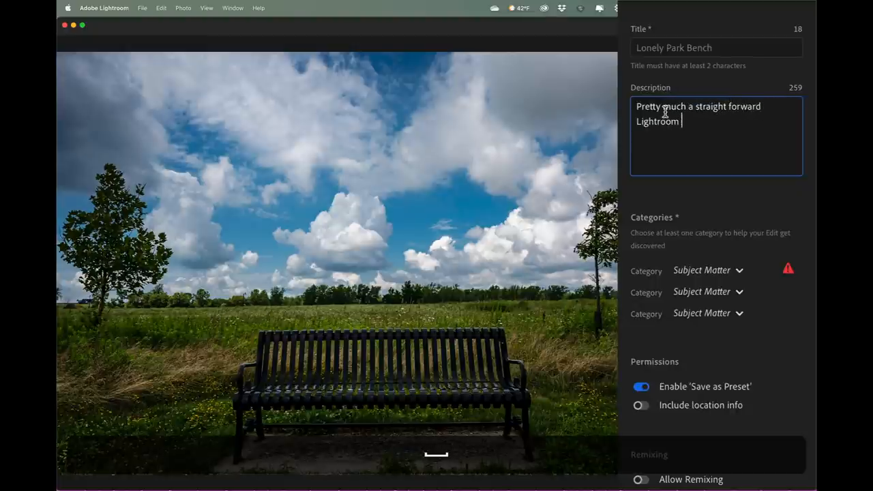
{"action": "type", "text": "edit. Nothing fan"}
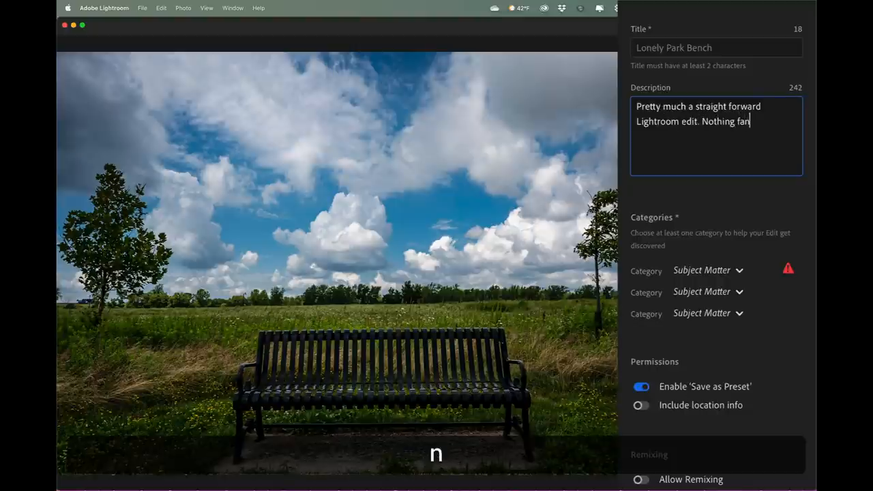
{"action": "type", "text": "cy."}
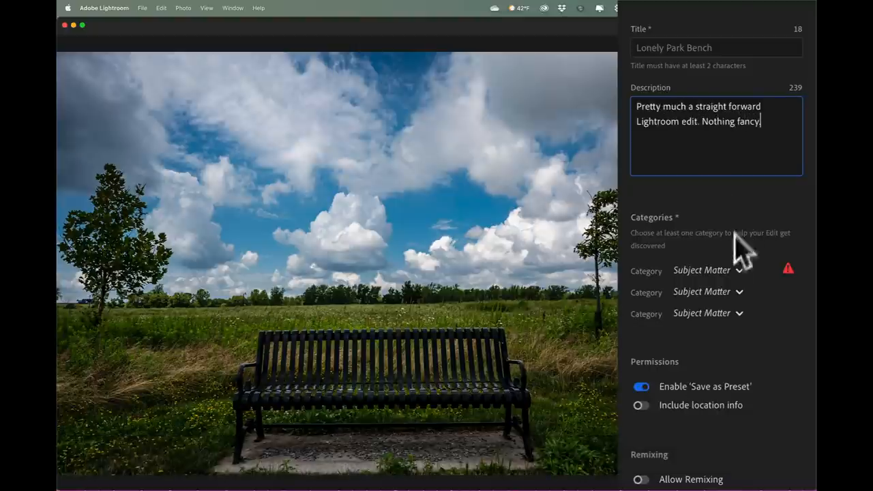
Set the first two category slots to Landscape and Night, leaving the third empty.
{"action": "left_click", "coordinate": [707, 269]}
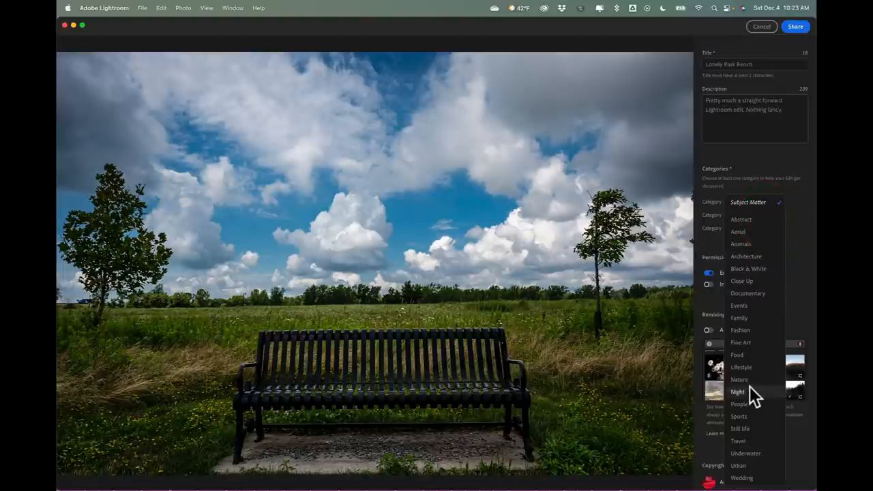
{"action": "left_click", "coordinate": [738, 392]}
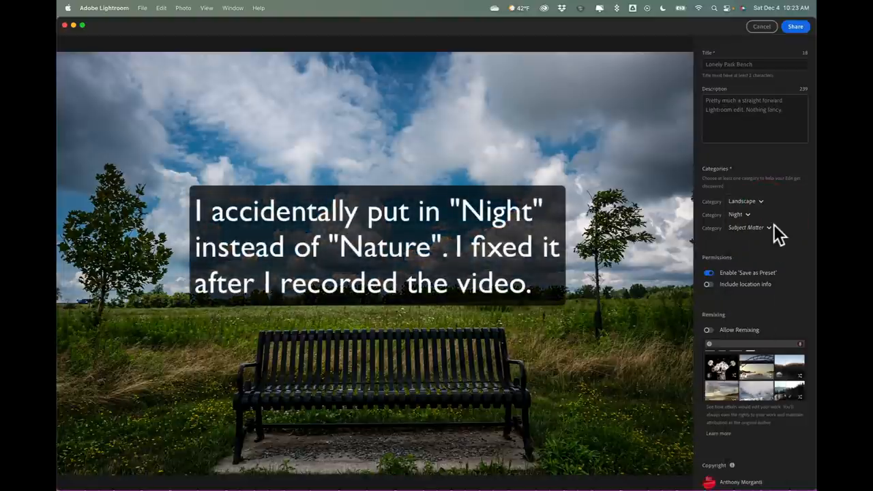
{"action": "left_click", "coordinate": [749, 227]}
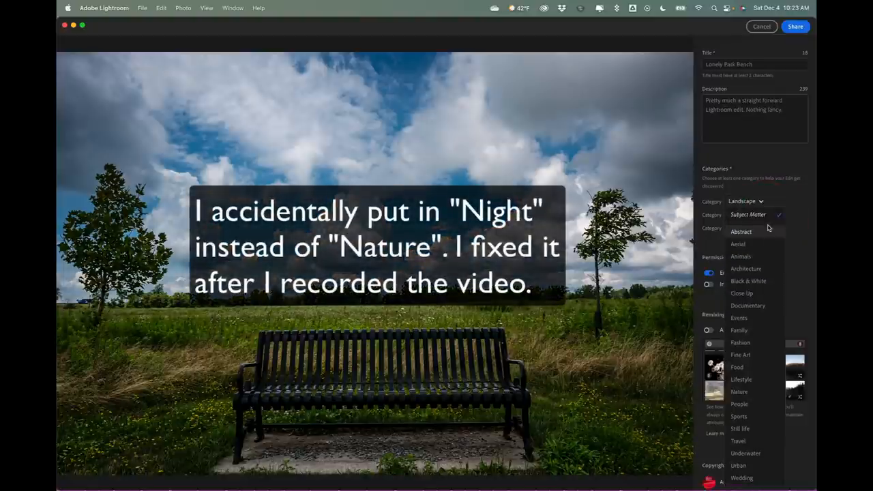
{"action": "mouse_move", "coordinate": [740, 342]}
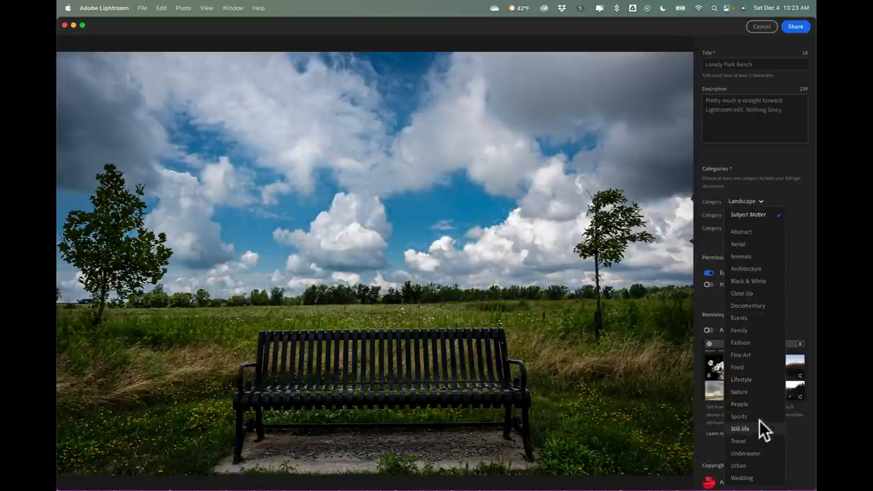
{"action": "mouse_move", "coordinate": [749, 281]}
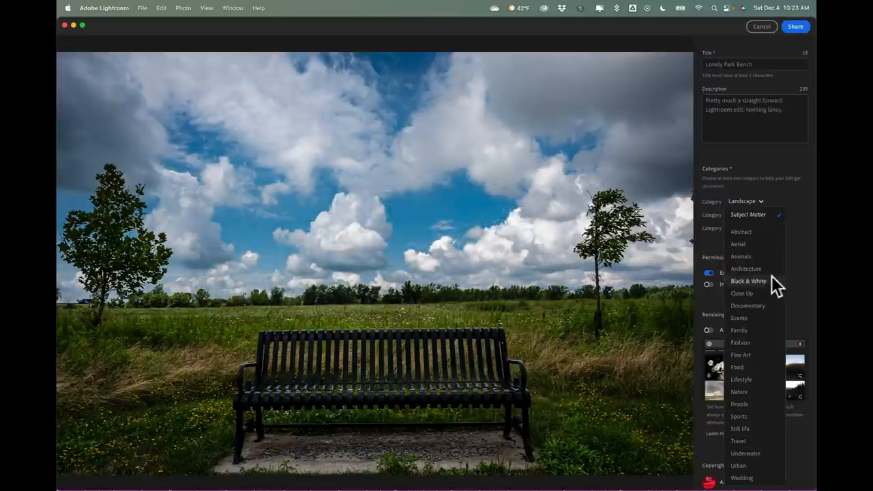
{"action": "mouse_move", "coordinate": [808, 290]}
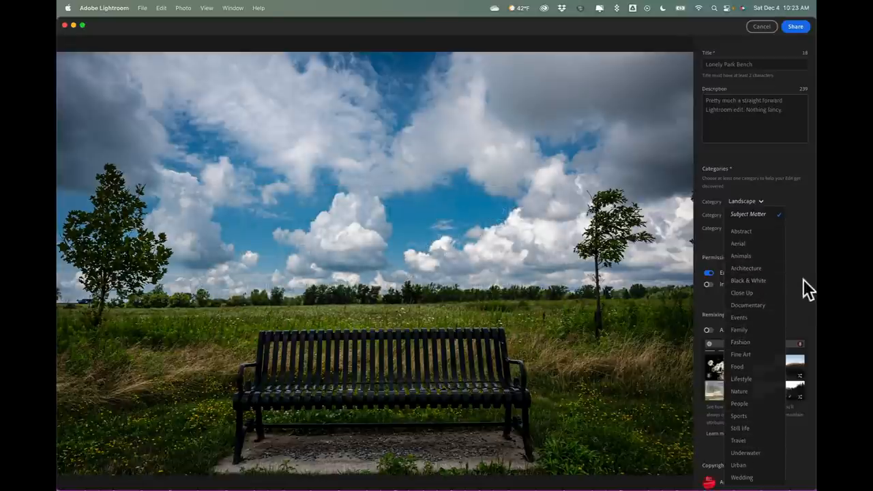
{"action": "left_click", "coordinate": [739, 214]}
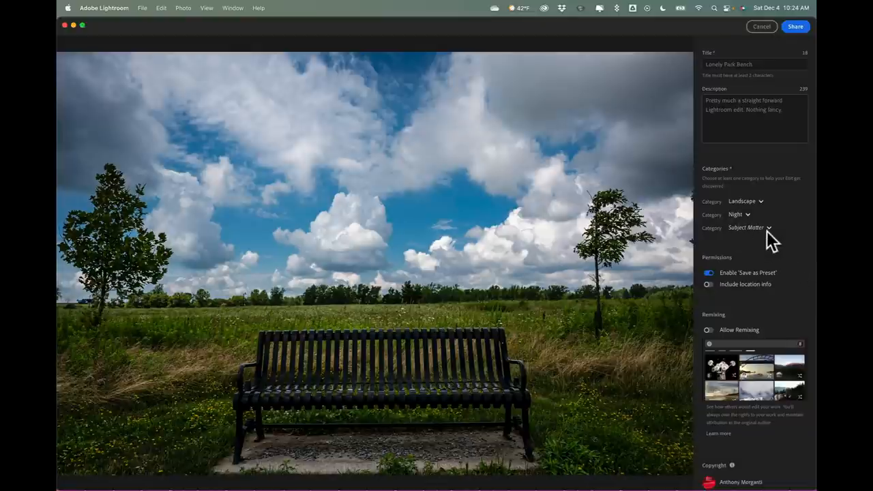
{"action": "mouse_move", "coordinate": [749, 236]}
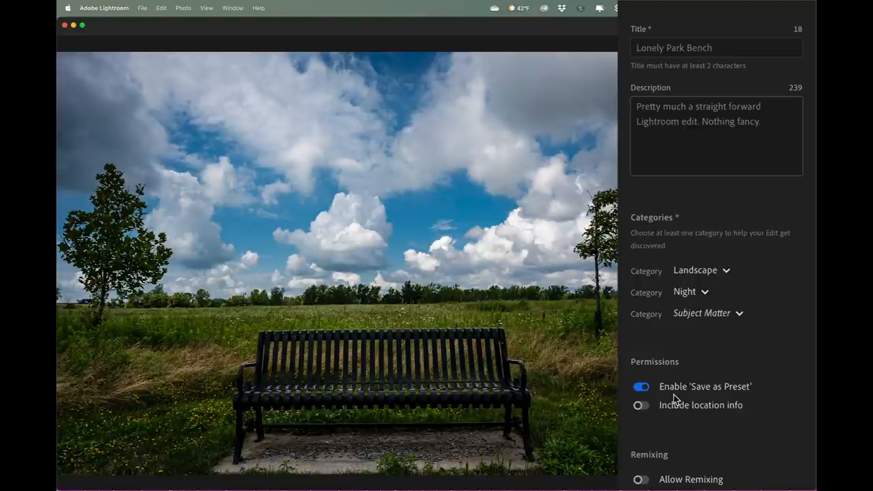
{"action": "mouse_move", "coordinate": [683, 409]}
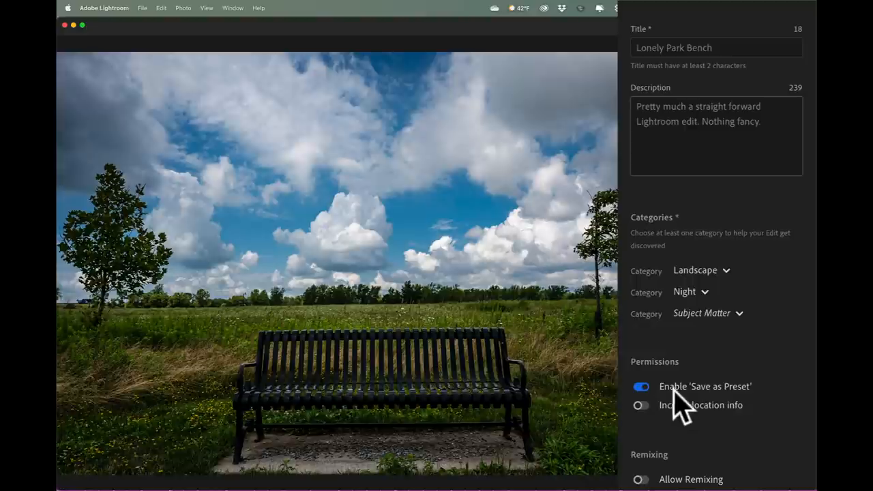
{"action": "mouse_move", "coordinate": [734, 358]}
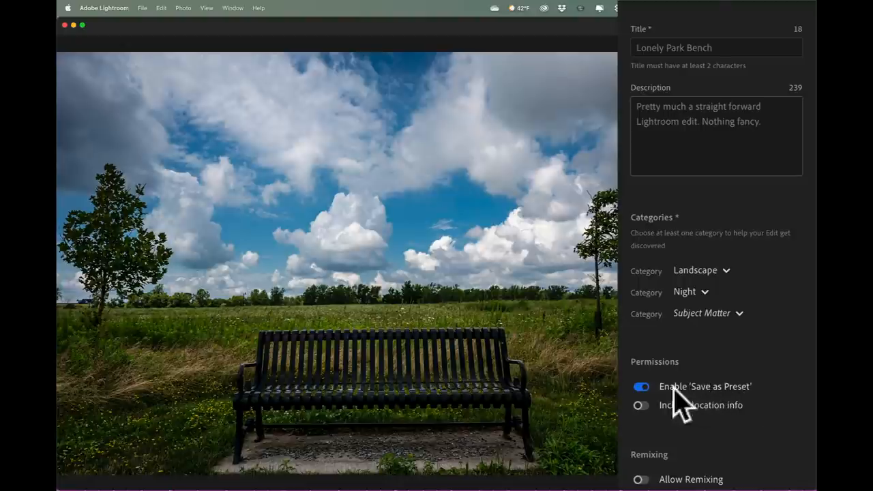
{"action": "mouse_move", "coordinate": [713, 420]}
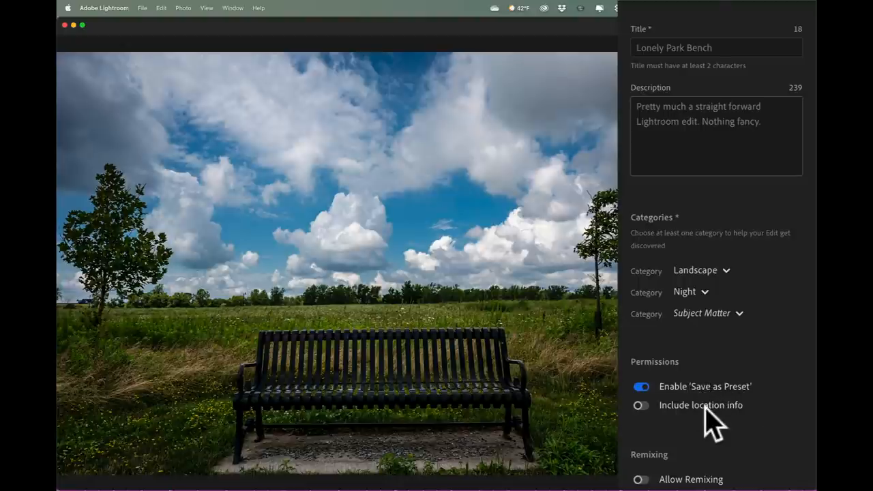
{"action": "mouse_move", "coordinate": [696, 413]}
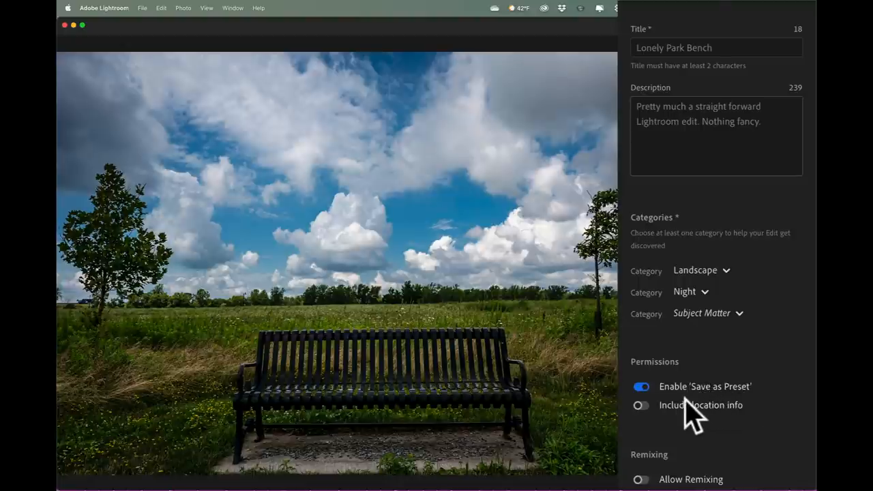
{"action": "mouse_move", "coordinate": [700, 406]}
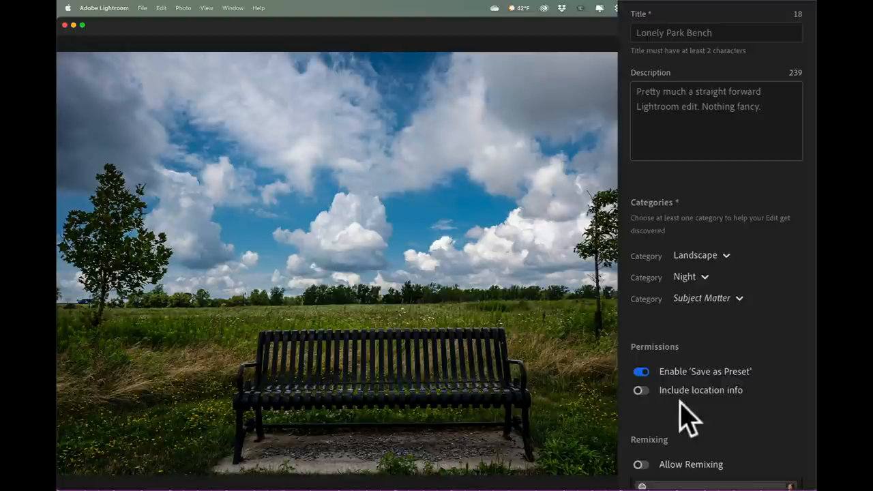
{"action": "mouse_move", "coordinate": [672, 458]}
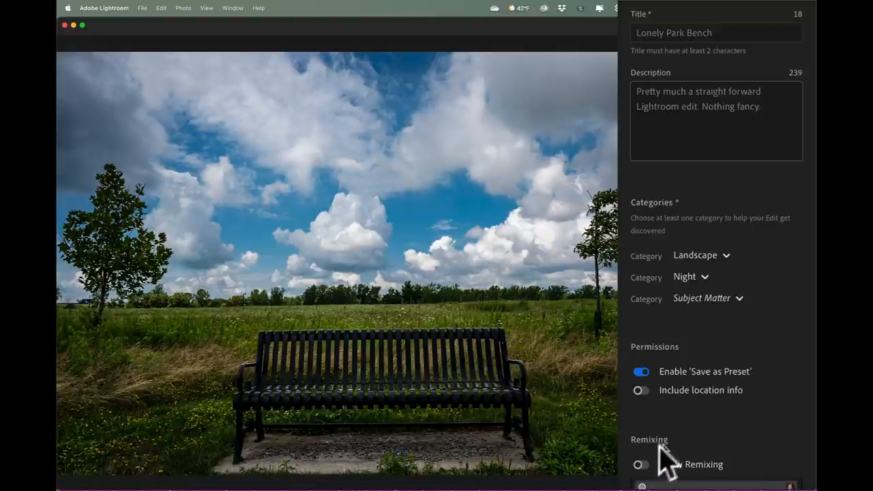
Turn on Allow Remixing and publish the park bench edit to Discover.
{"action": "left_click", "coordinate": [640, 464]}
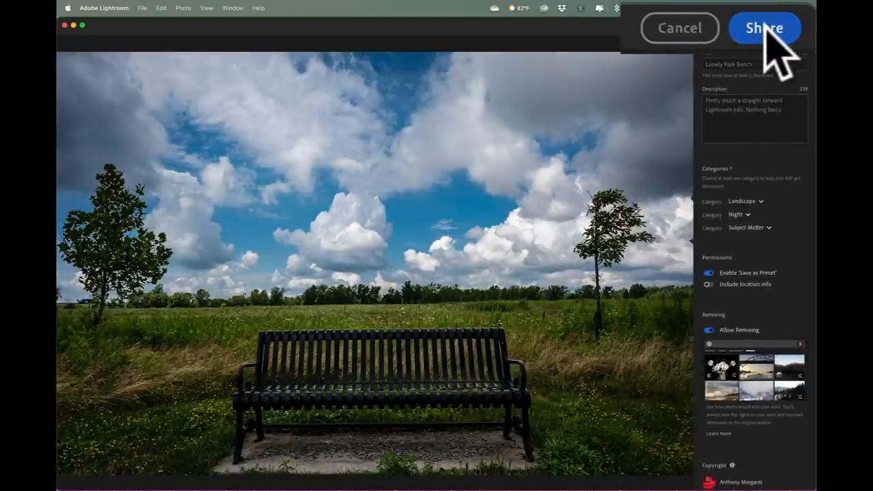
{"action": "left_click", "coordinate": [764, 28]}
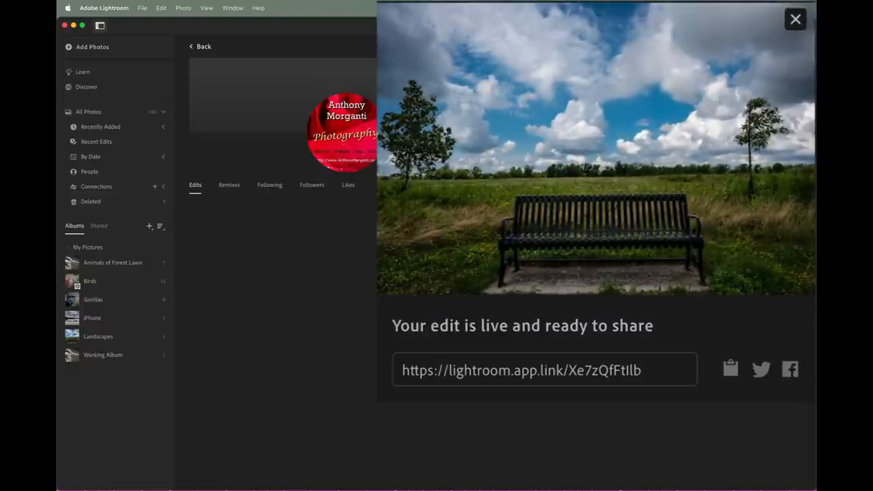
{"action": "mouse_move", "coordinate": [471, 355]}
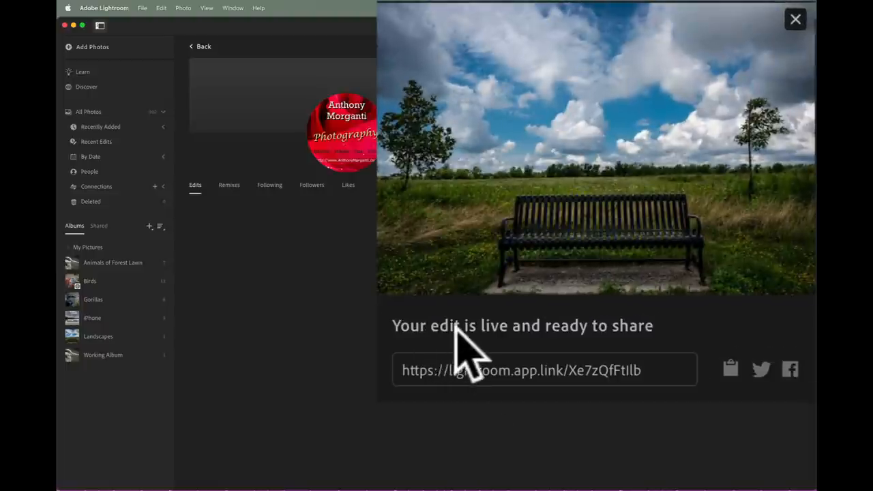
{"action": "mouse_move", "coordinate": [604, 341]}
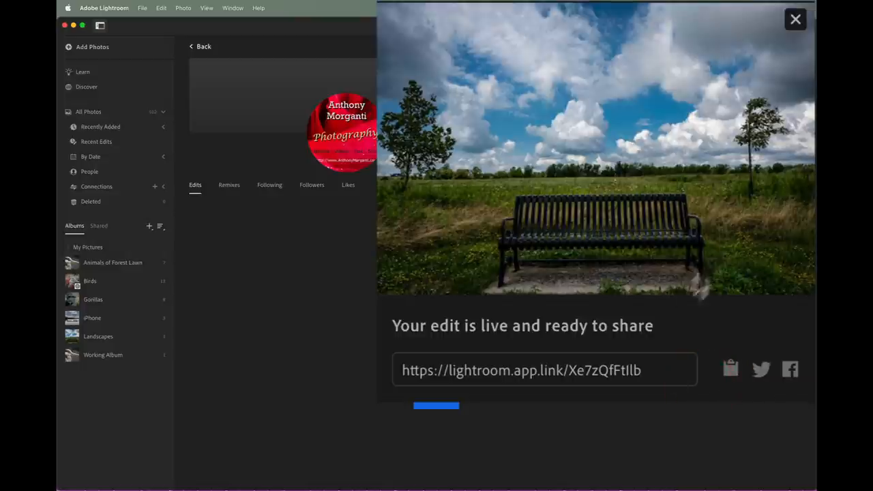
Use the top-right control while the 'Your edit is live and ready to share' link shows.
{"action": "left_click", "coordinate": [796, 19]}
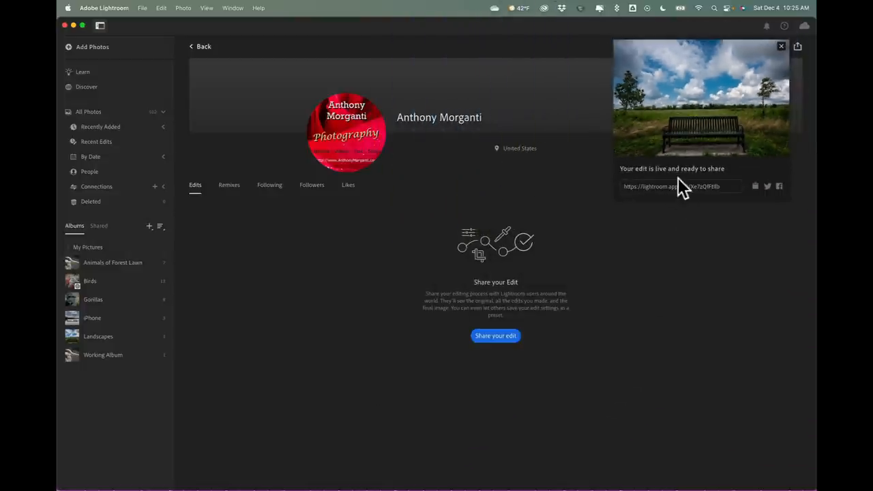
{"action": "mouse_move", "coordinate": [654, 287]}
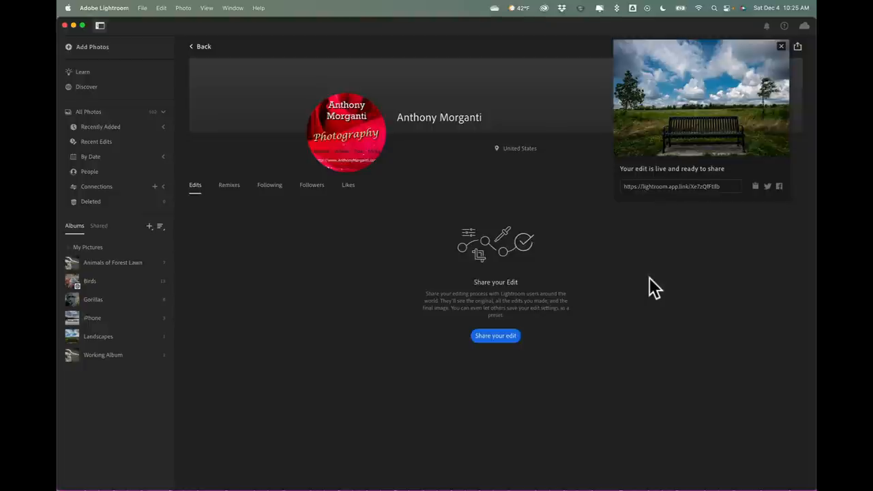